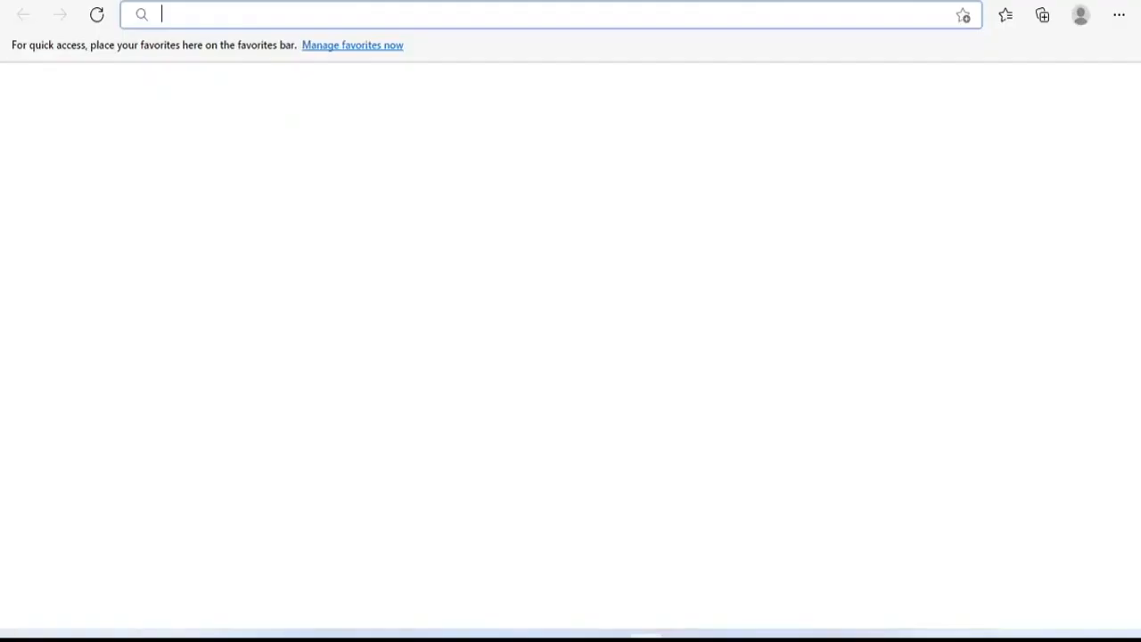
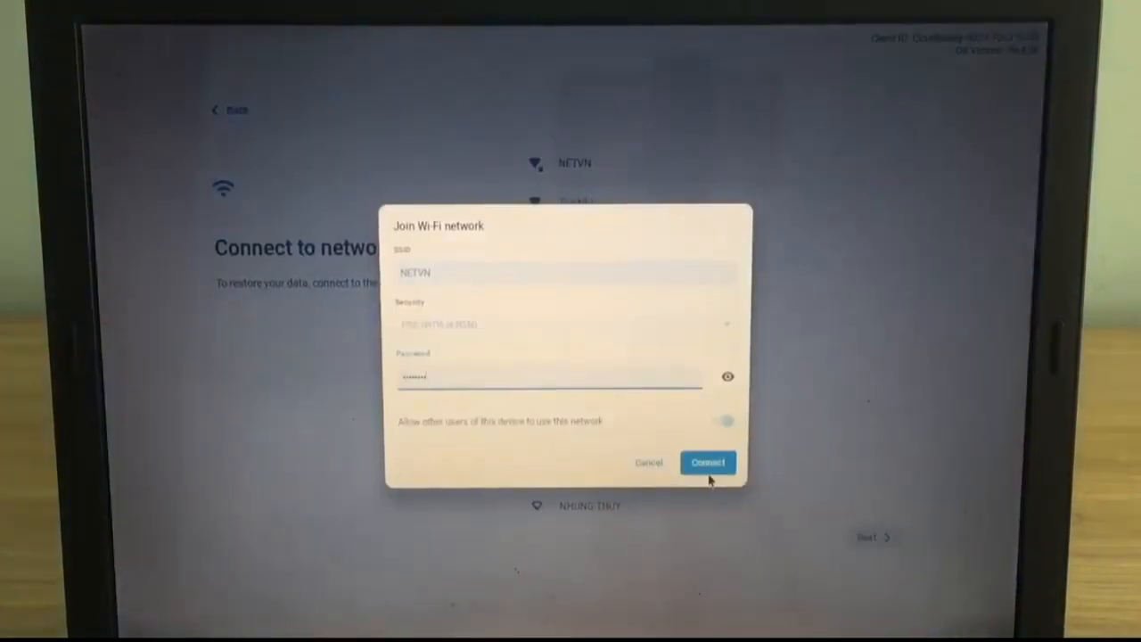
Connect to NETVN with the entered password.
{"action": "left_click", "coordinate": [707, 462]}
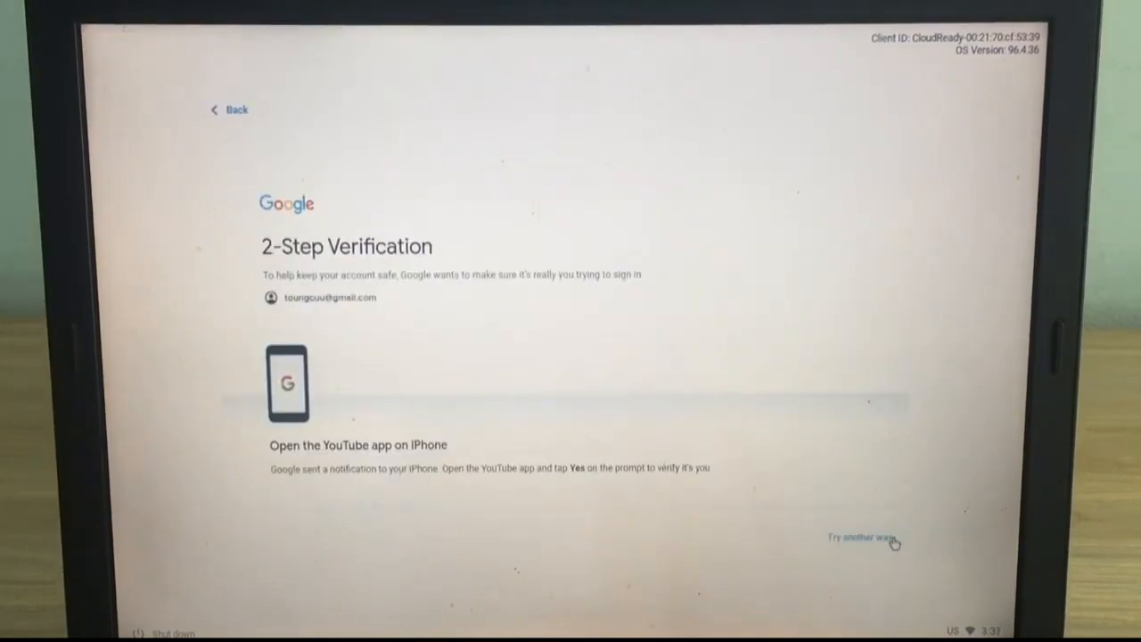